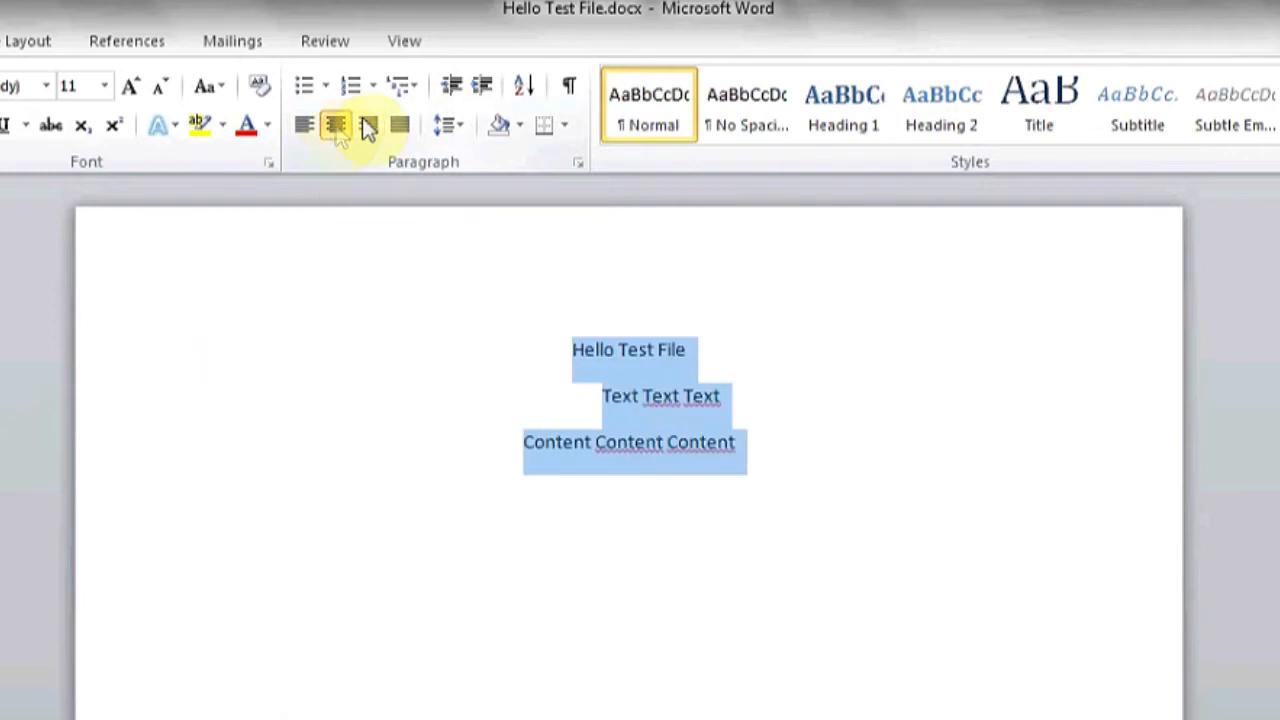
Step: Left-align all three lines, keeping the Text Text Text line indented
left_click(304, 124)
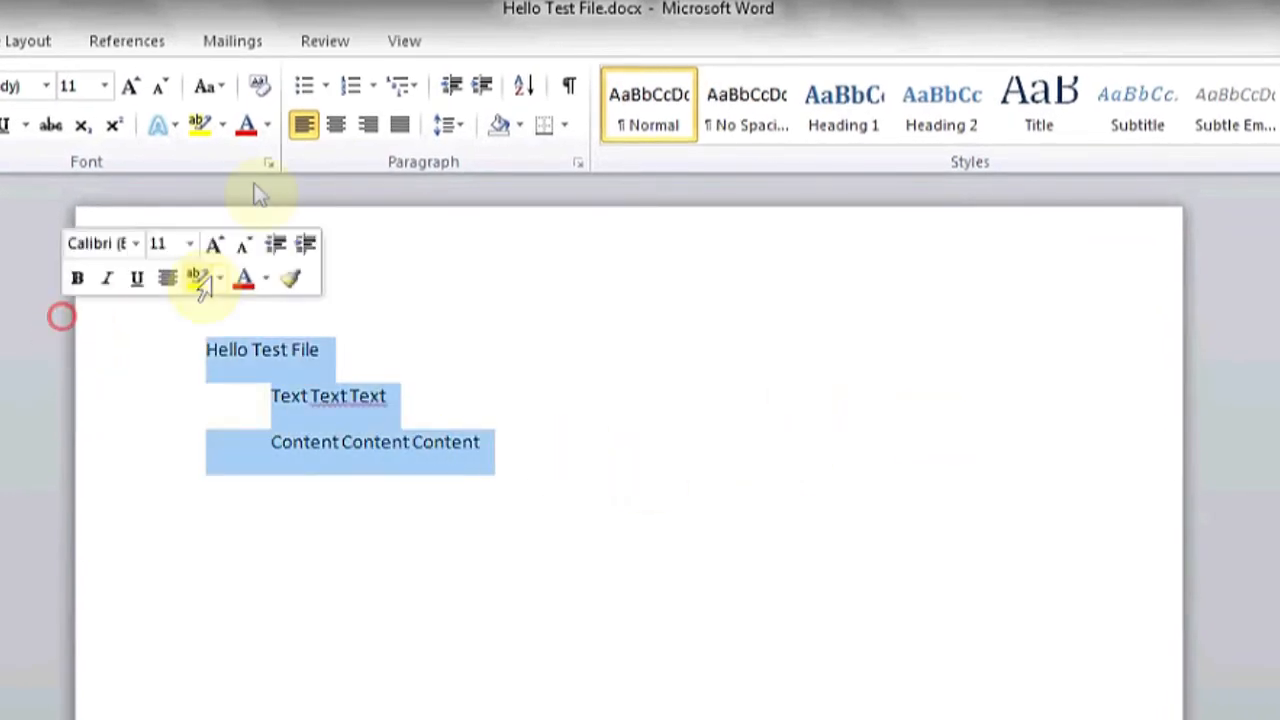
Step: Undo and redo the left alignment, then retype 'Content' so line three reads Content Content Content
left_click(336, 124)
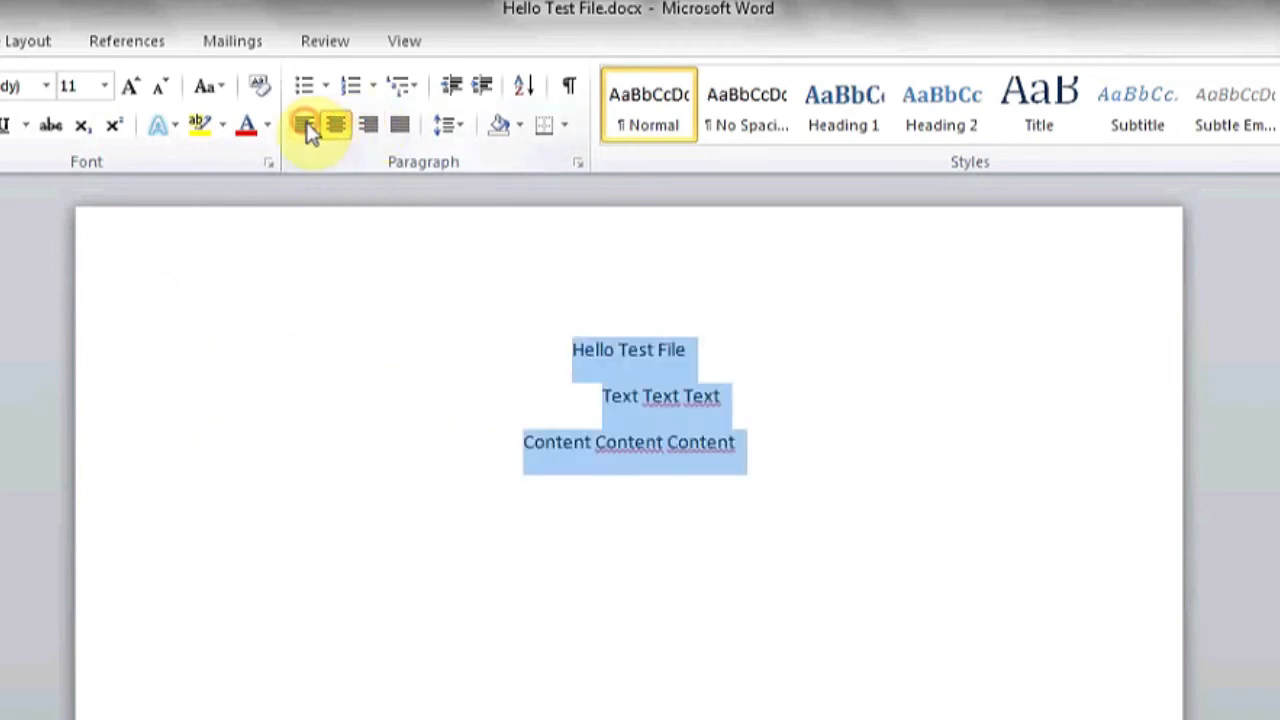
left_click(304, 124)
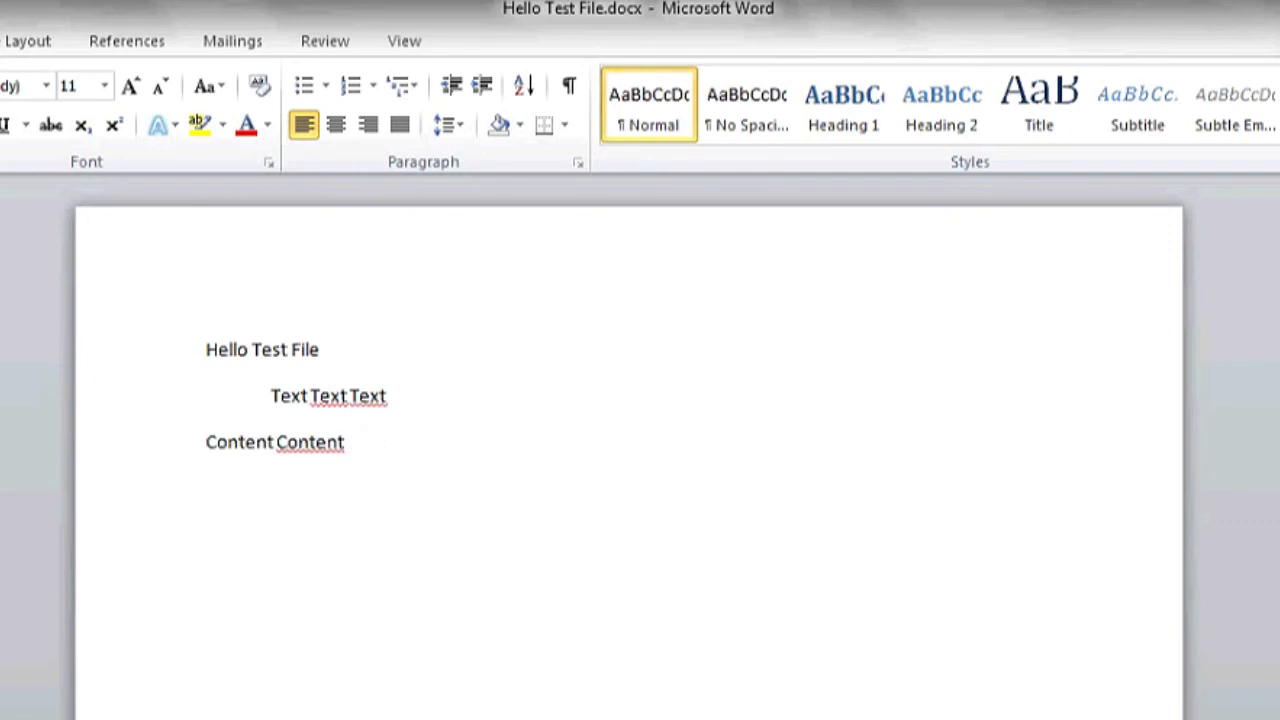
type("Co")
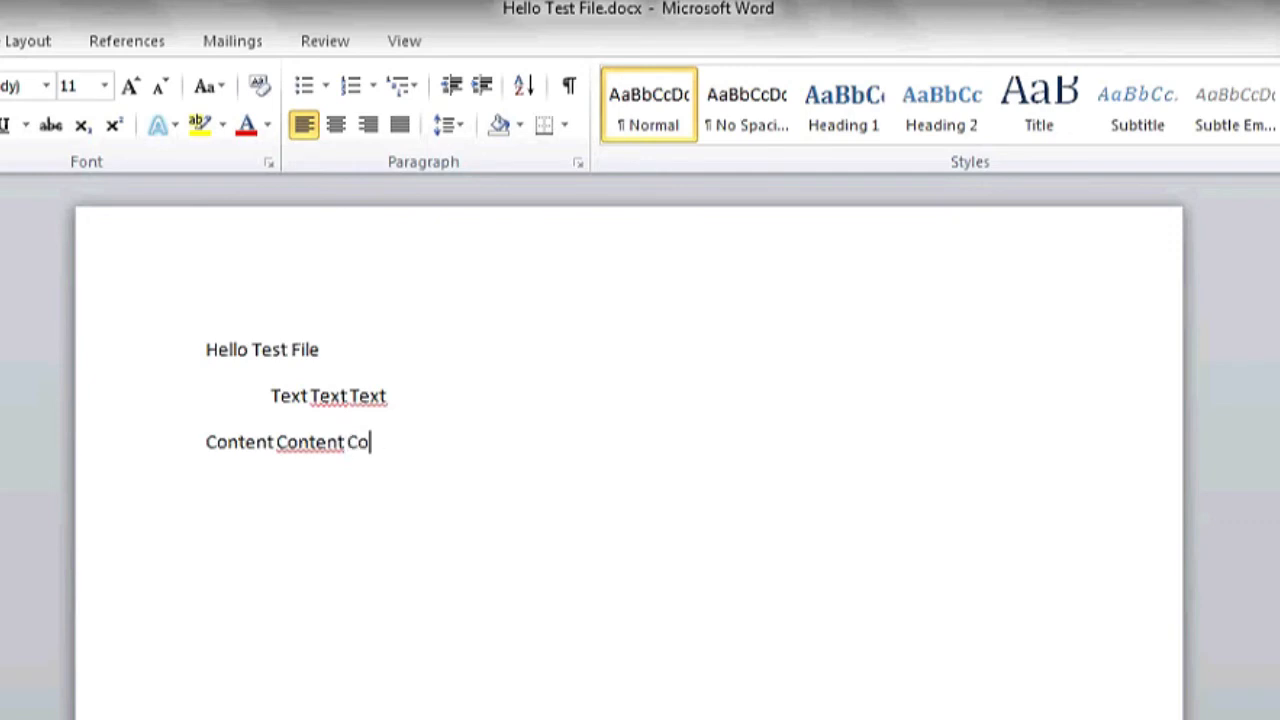
type("ntent")
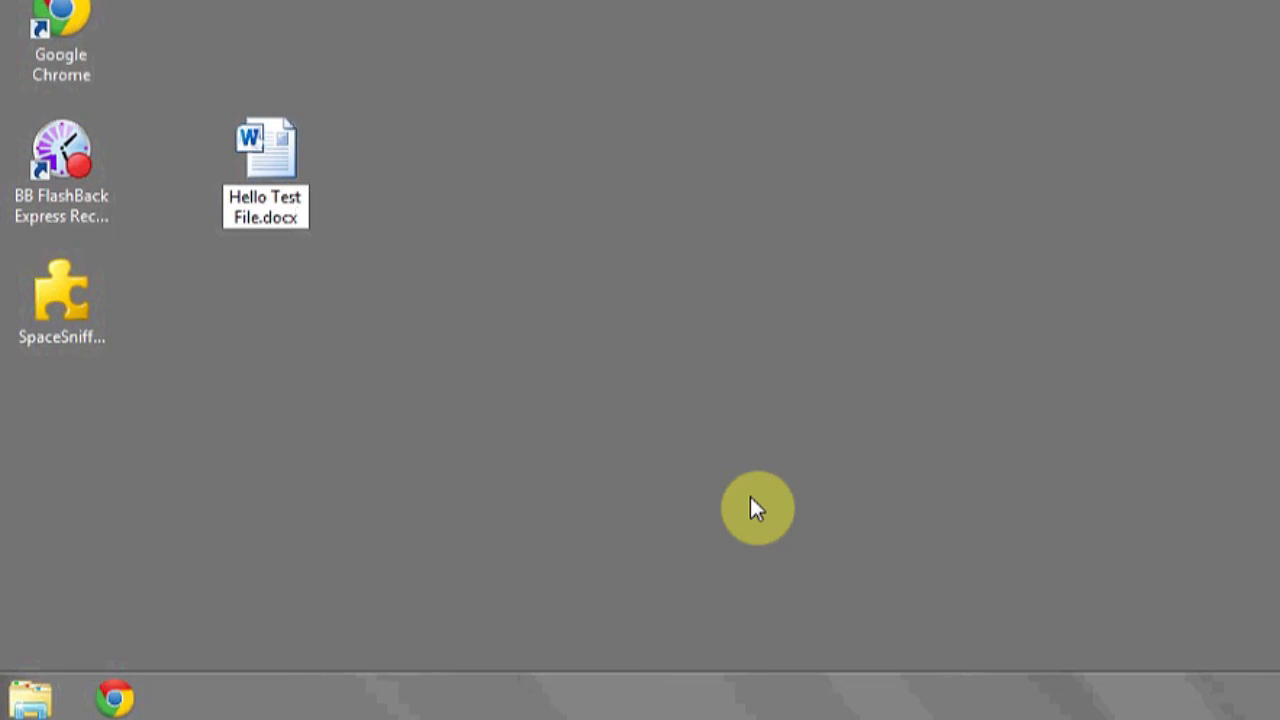
Step: Reopen Hello Test File.docx from the desktop icon
double_click(264, 150)
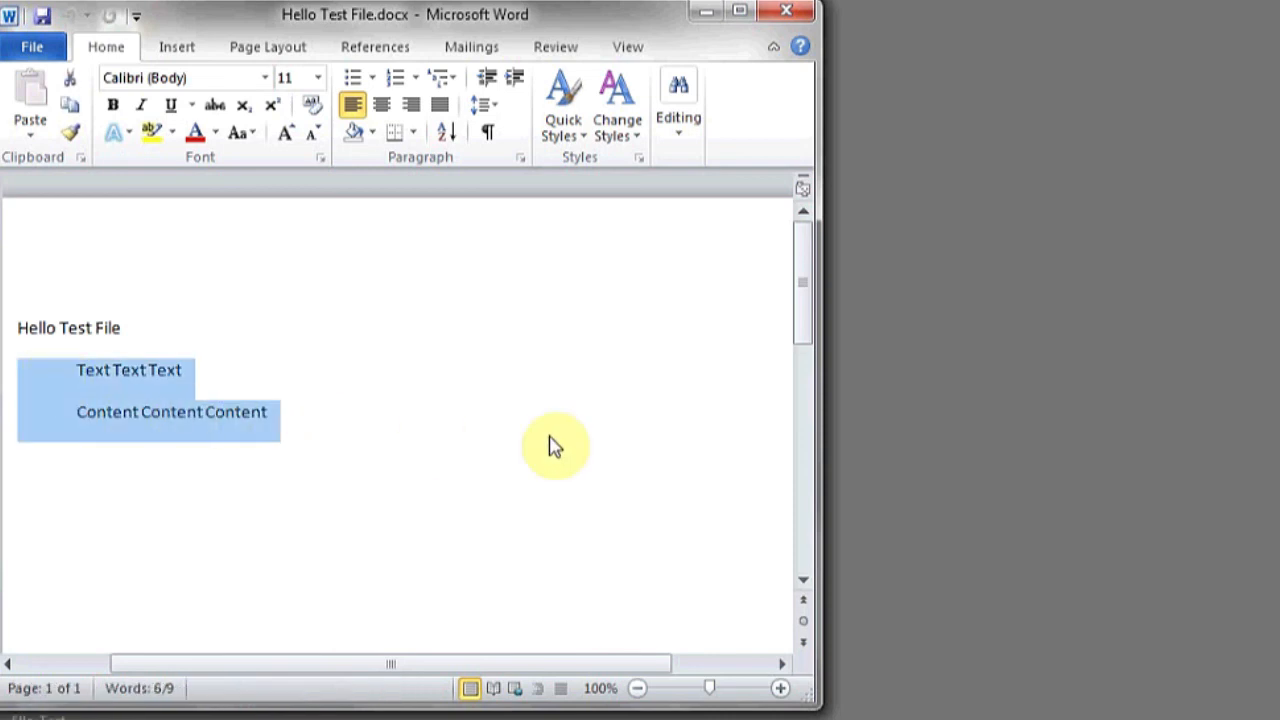
Step: Delete the Text Text Text and Content Content Content lines, leaving only Hello Test File
key("Delete")
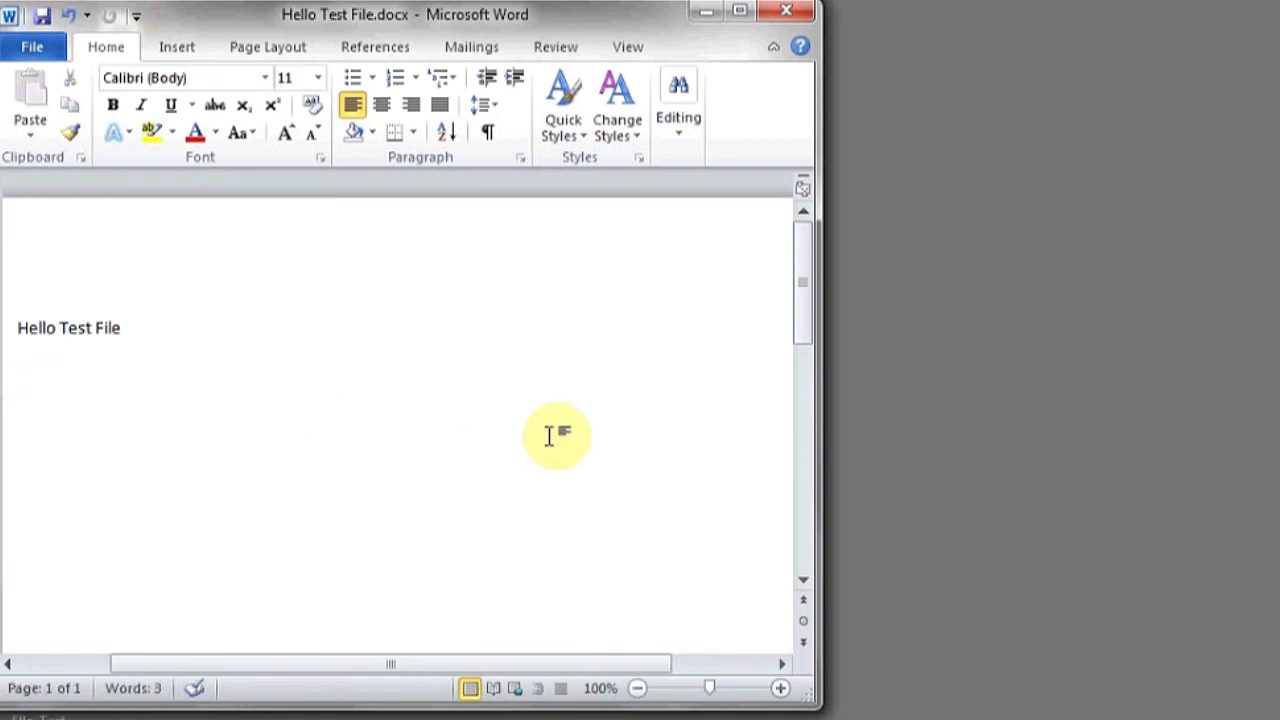